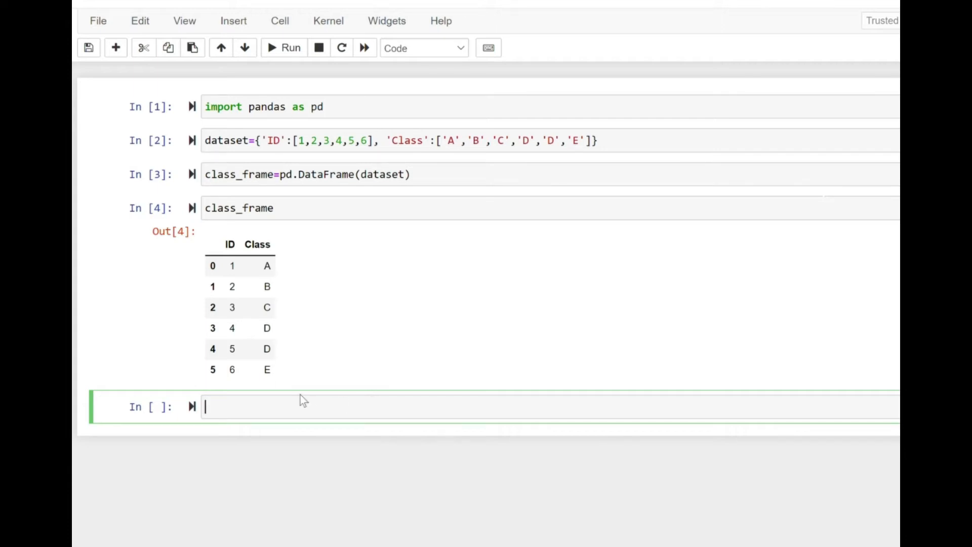
mouse_move(295, 208)
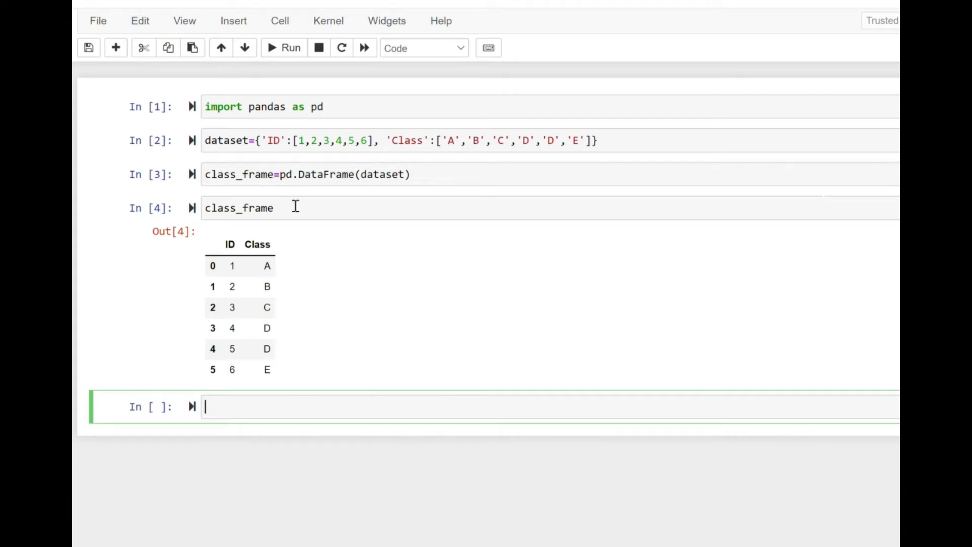
mouse_move(259, 152)
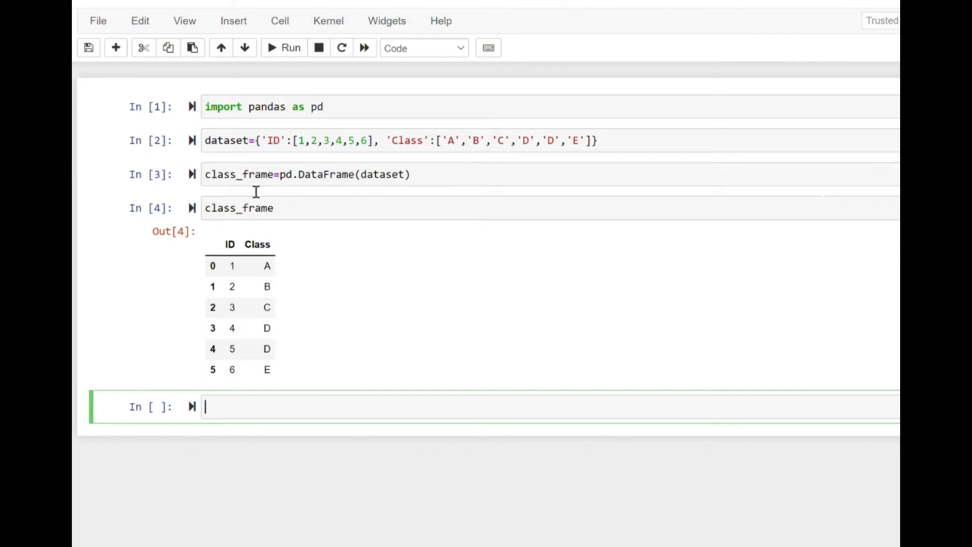
mouse_move(217, 407)
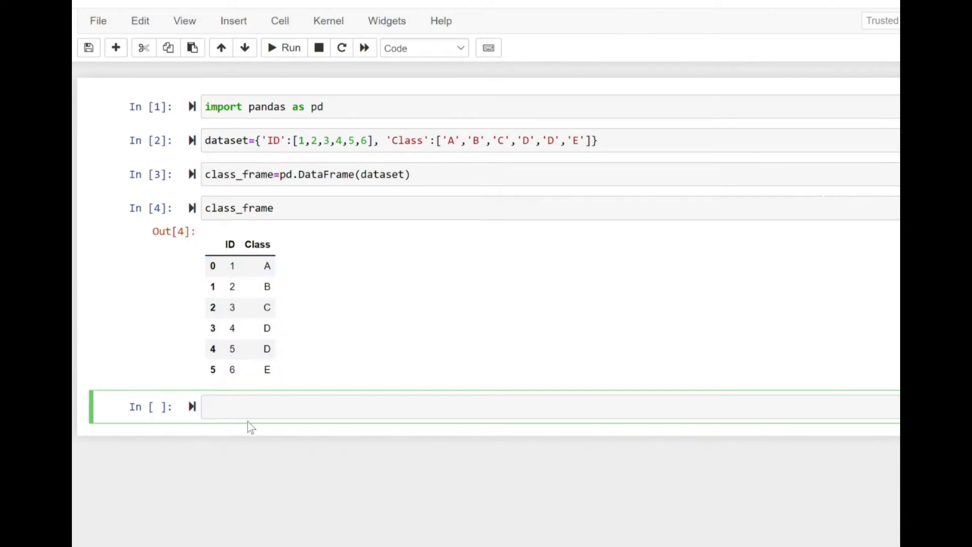
- Enter class_frame.drop_duplicates() in the new cell with the cursor inside the parentheses
type("cl")
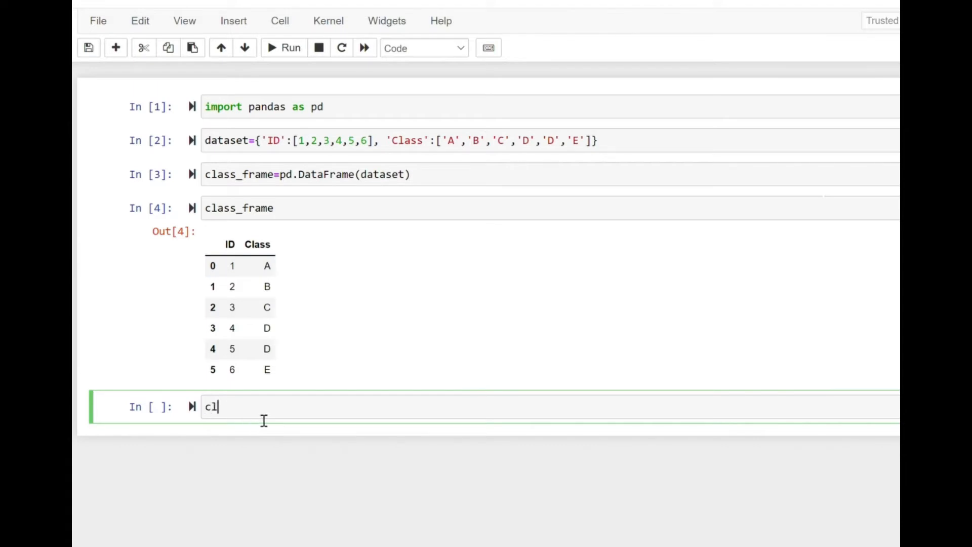
type("ass_frame")
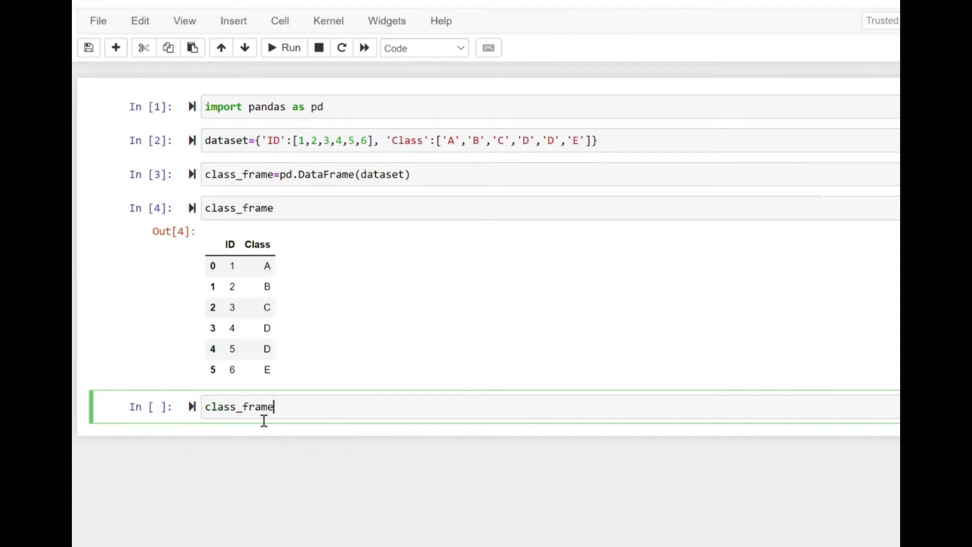
type(".drop_")
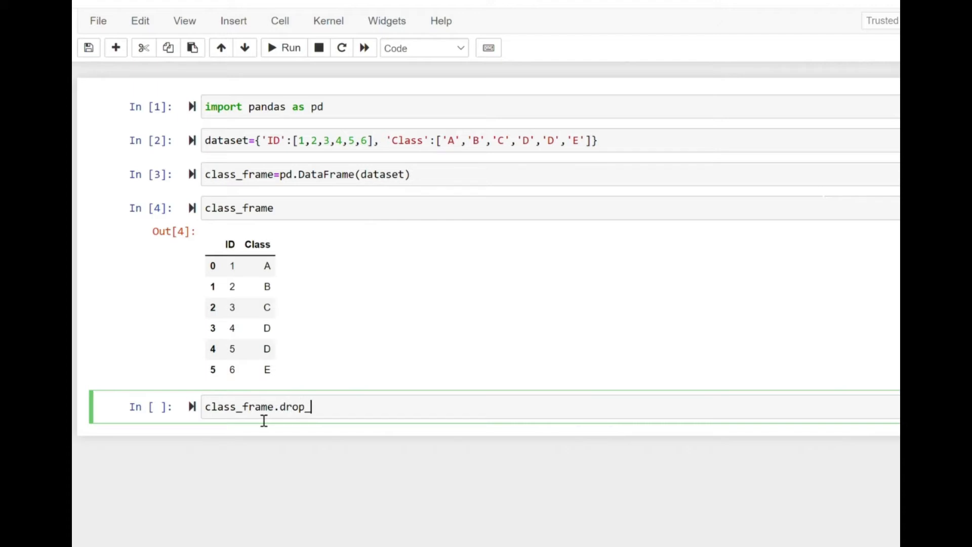
type("duplicates")
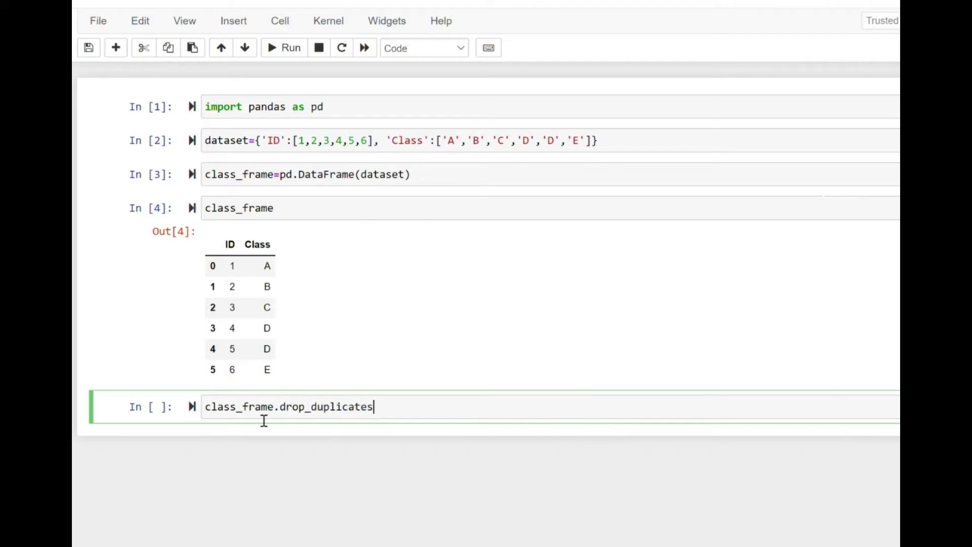
type("()")
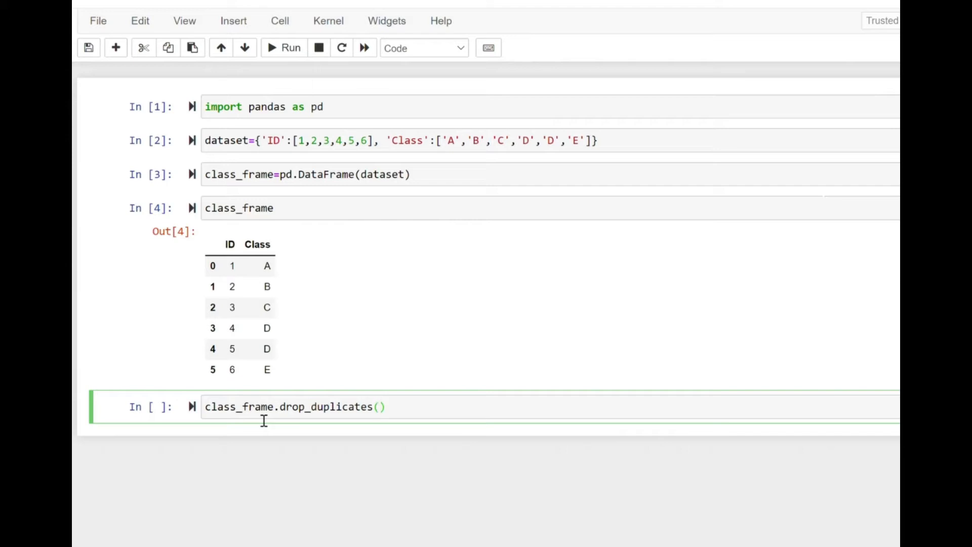
left_click(378, 407)
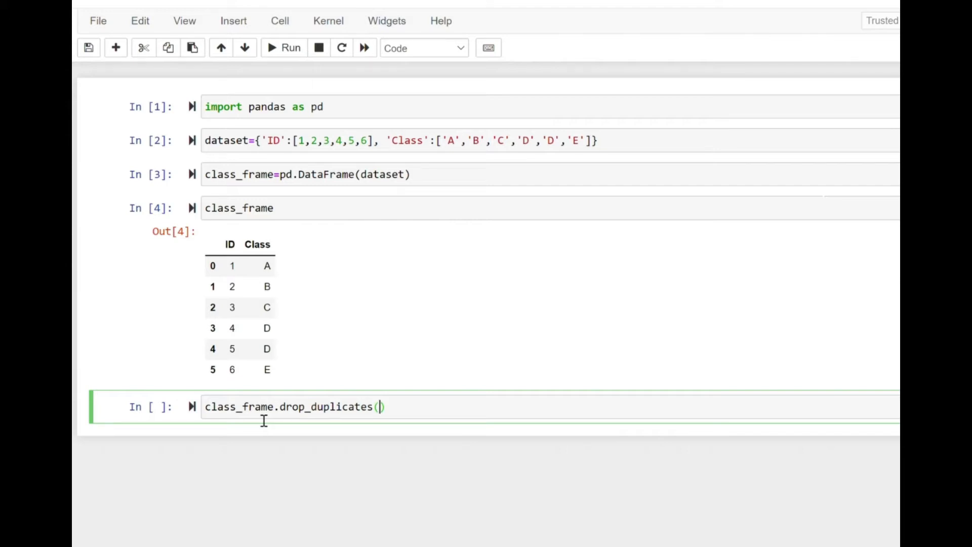
- Add the arguments subset=['Class'], keep=False, inplace=False, checking the signature along the way
type("subset=[")
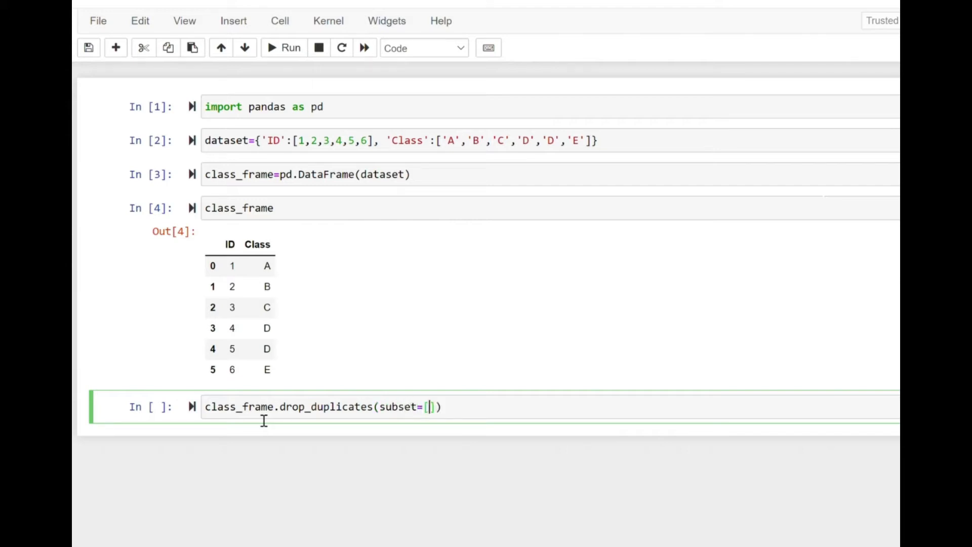
type("'Class'")
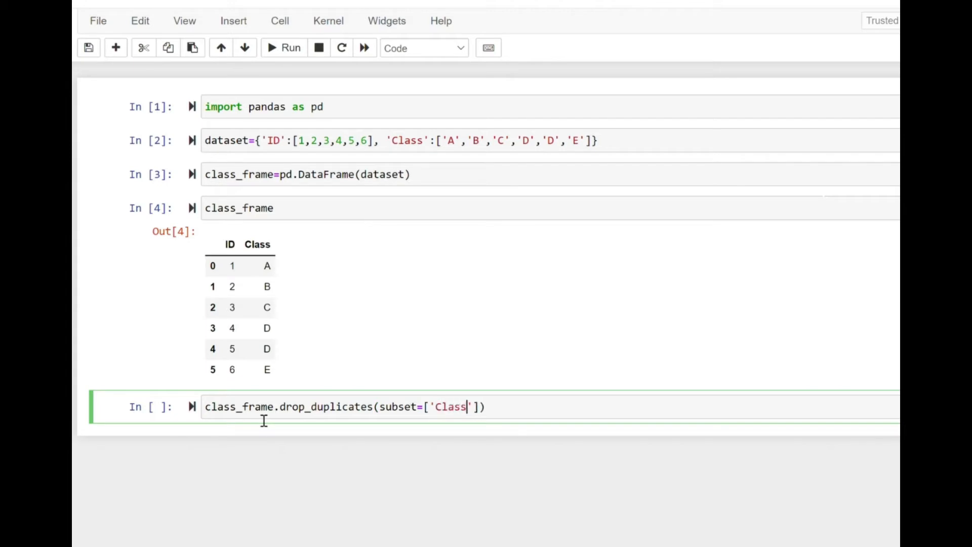
type(",ke")
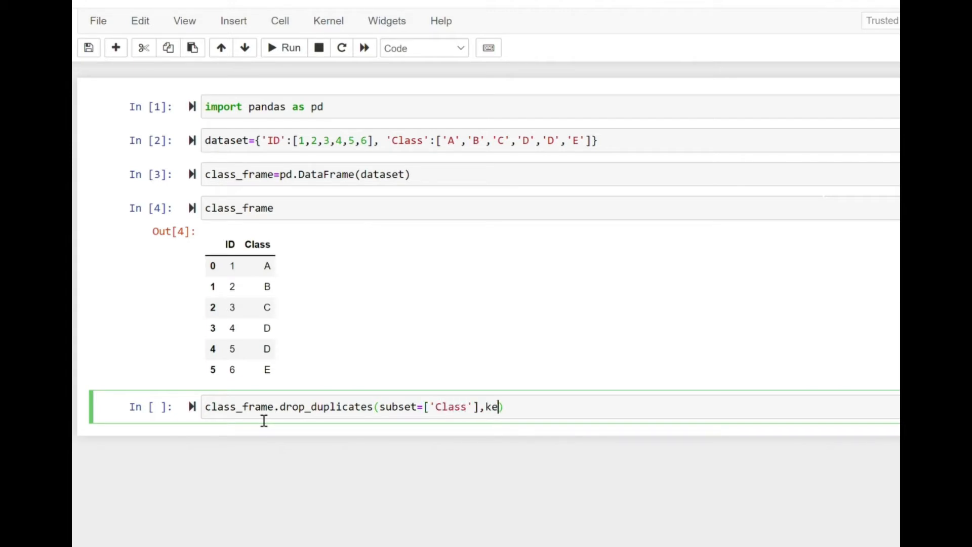
type("ep=")
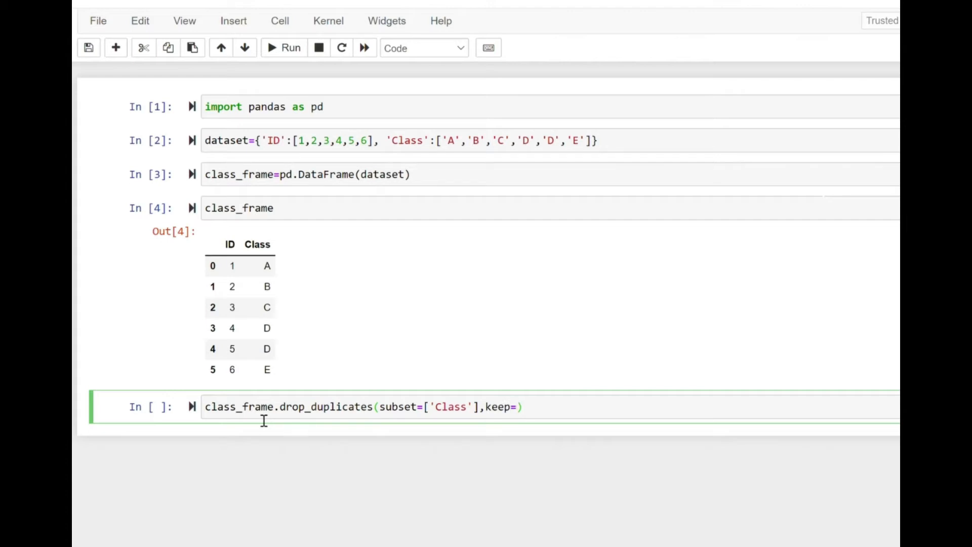
type("False, inp")
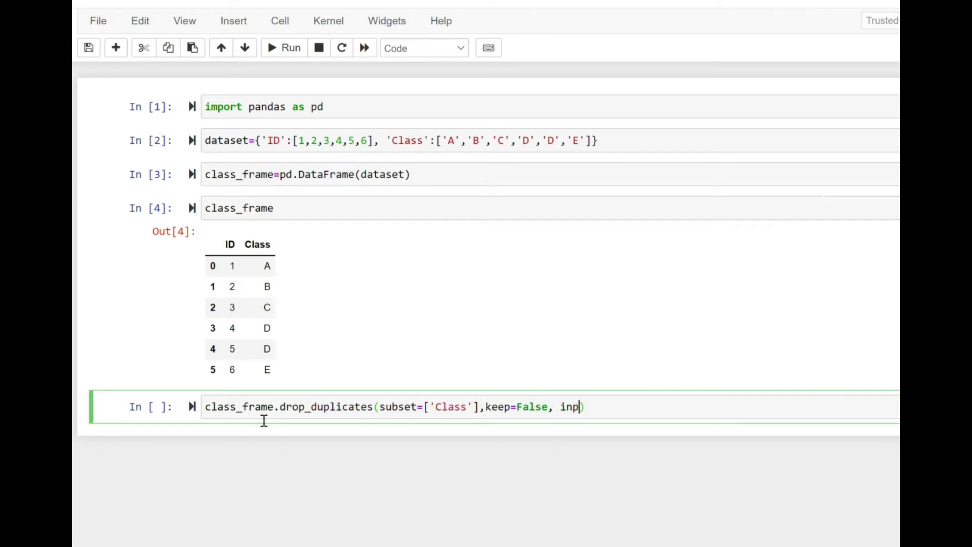
type("lace=")
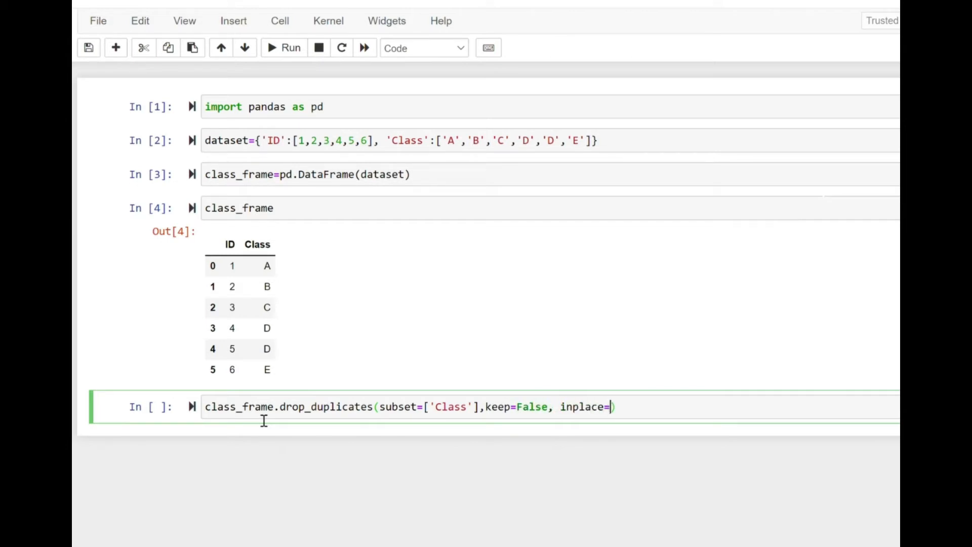
key("shift+tab")
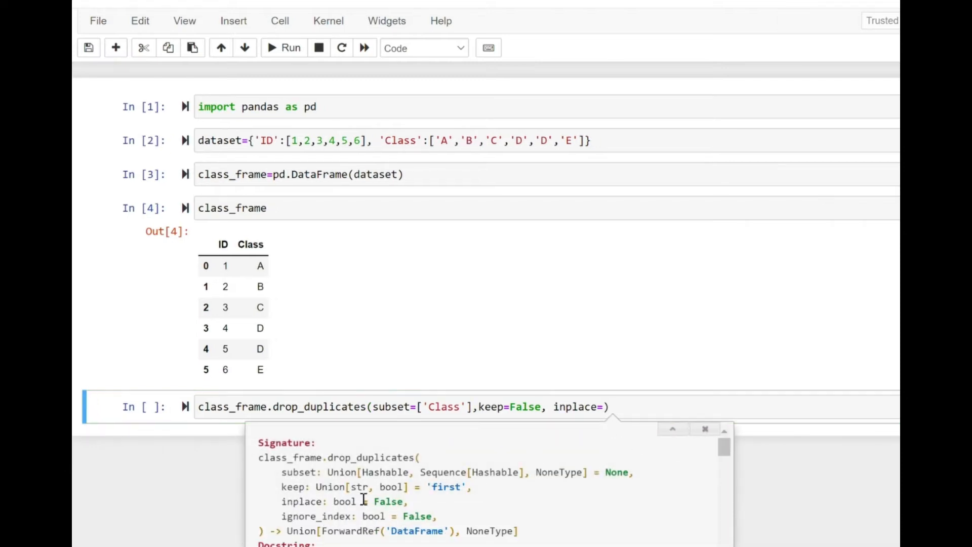
mouse_move(414, 505)
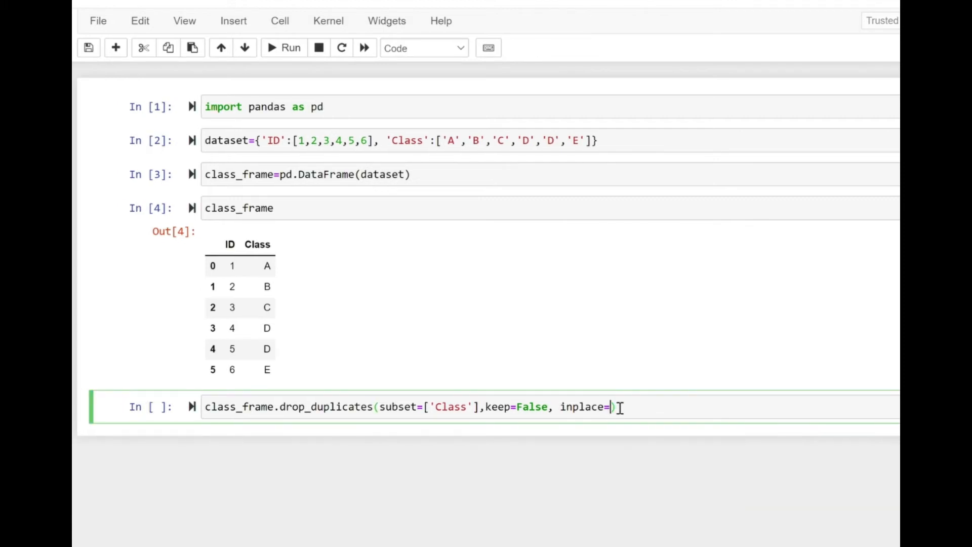
type("False")
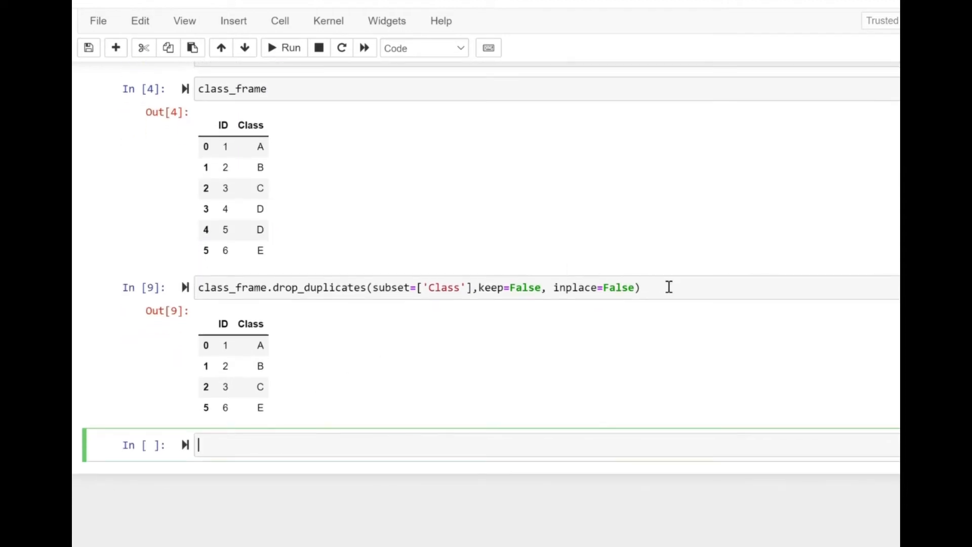
- Copy the keep=False call into a new cell and clear its keep value for editing
left_click(371, 287)
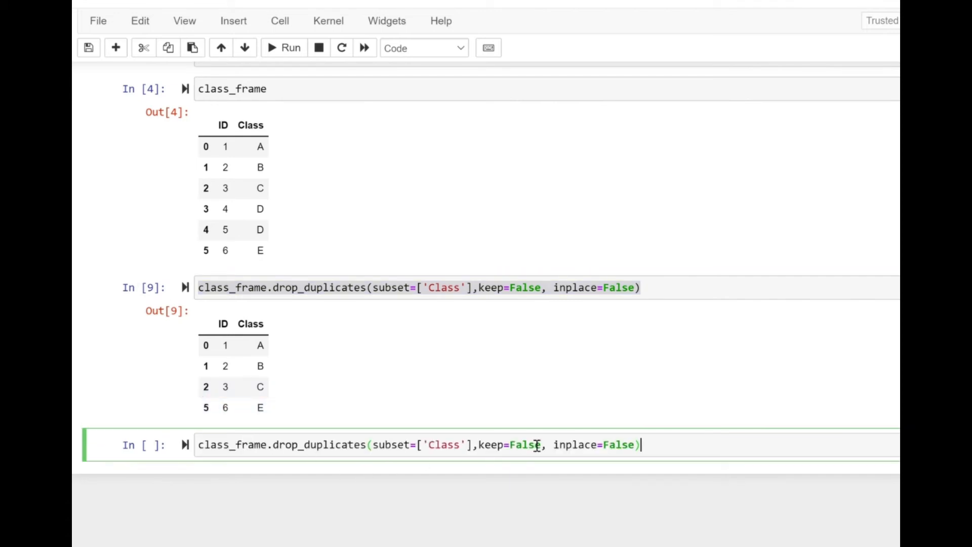
key("Backspace")
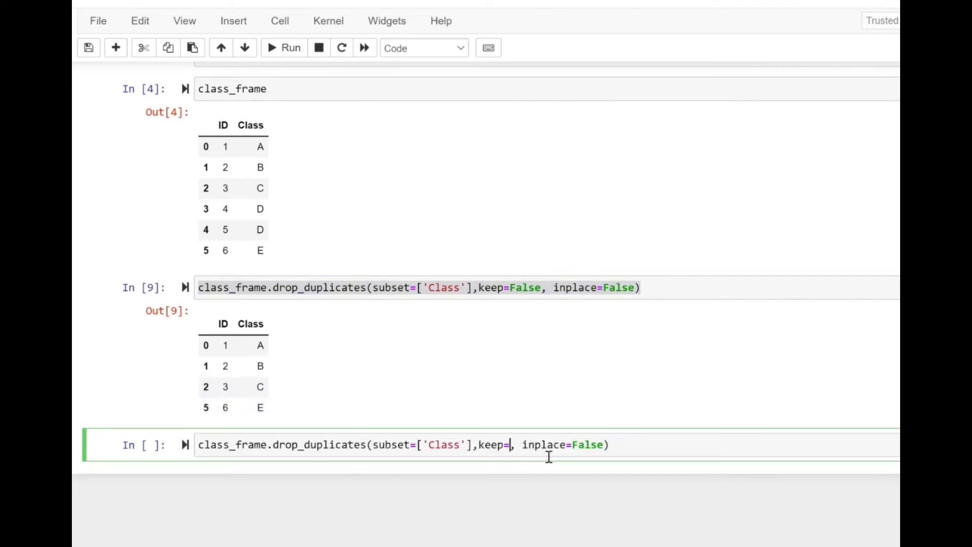
- Run the copied call with keep='first', returning A, B, C, the first D (ID 4) and E
type("'first'")
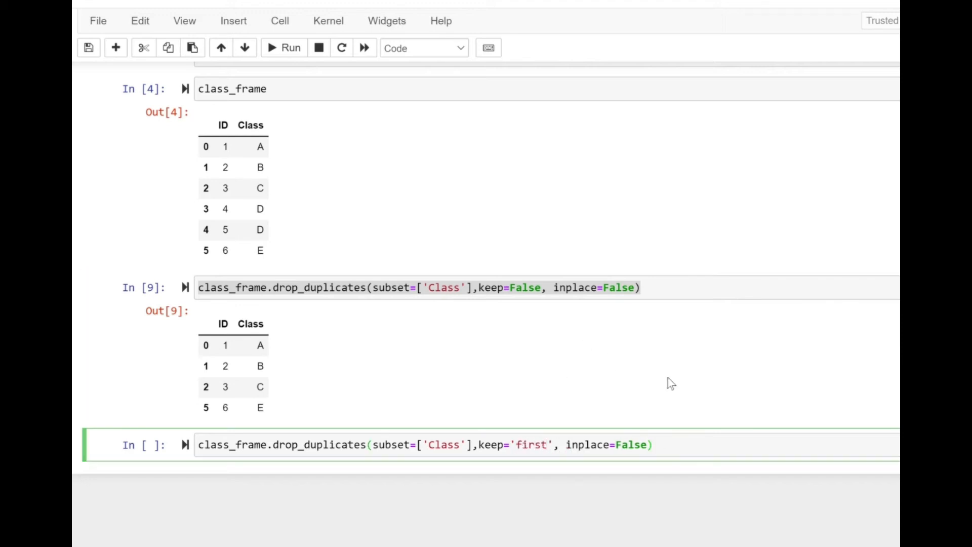
left_click(415, 287)
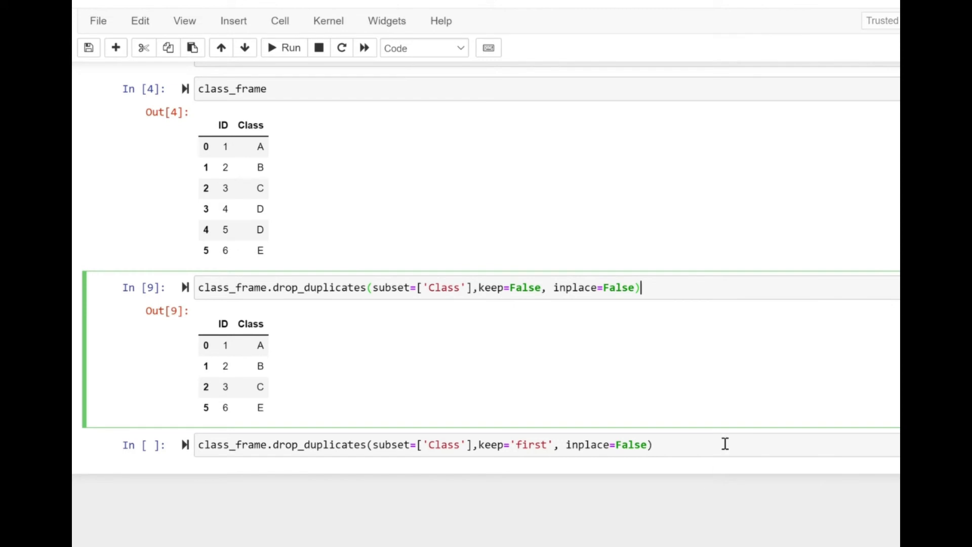
left_click(283, 47)
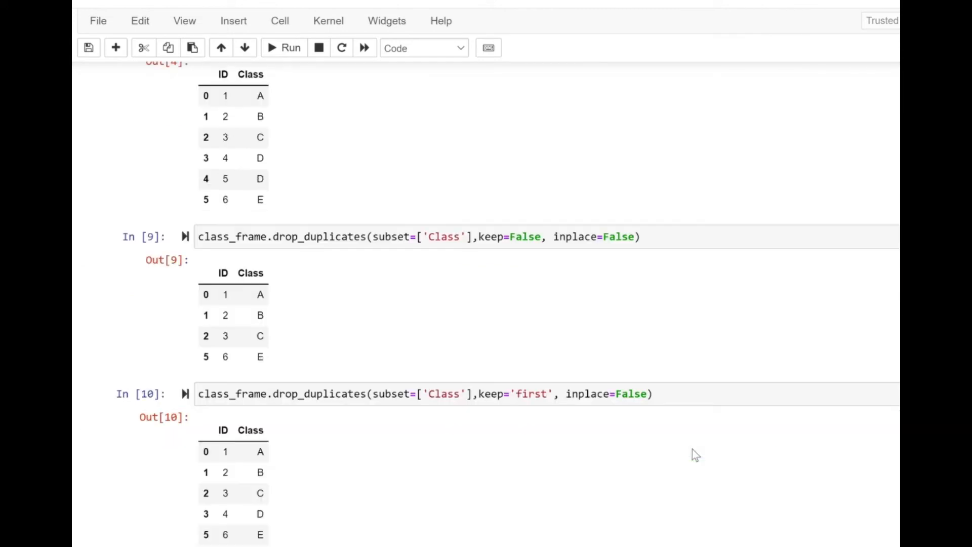
scroll("down", 3)
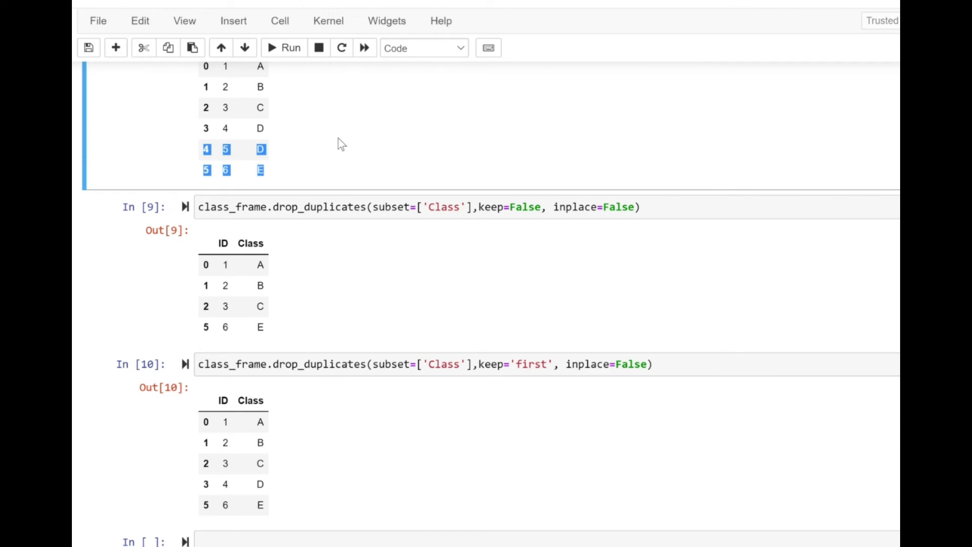
- Run a keep='last' version keeping the second D (ID 5), then compare the three outputs
scroll("down", 3)
type("class_frame.drop_duplicates(subset=['Class'],keep='last', inplace=False)")
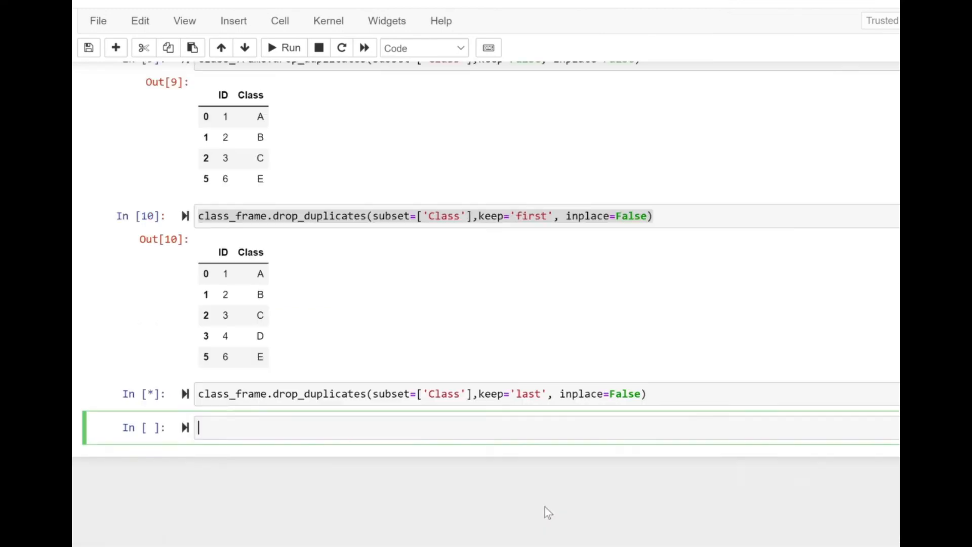
left_click(284, 48)
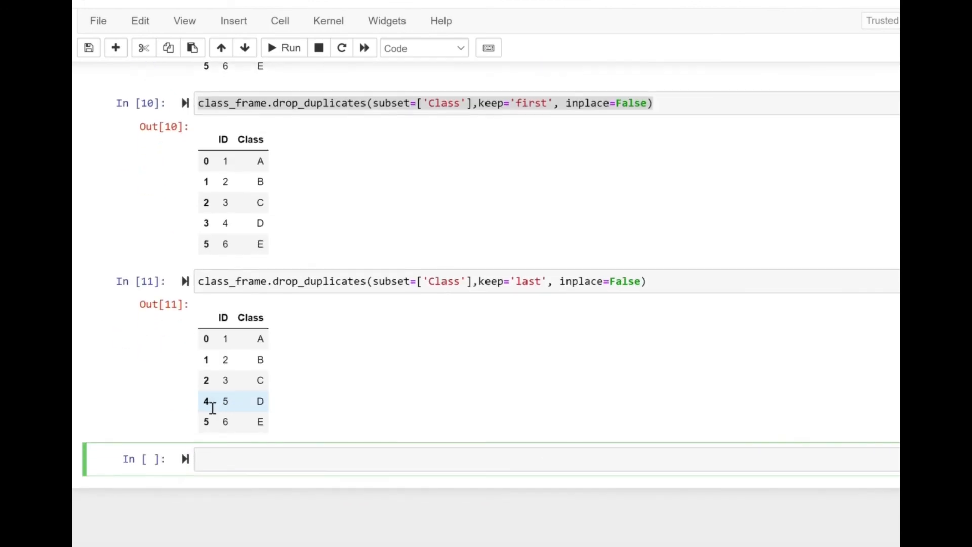
left_click(319, 402)
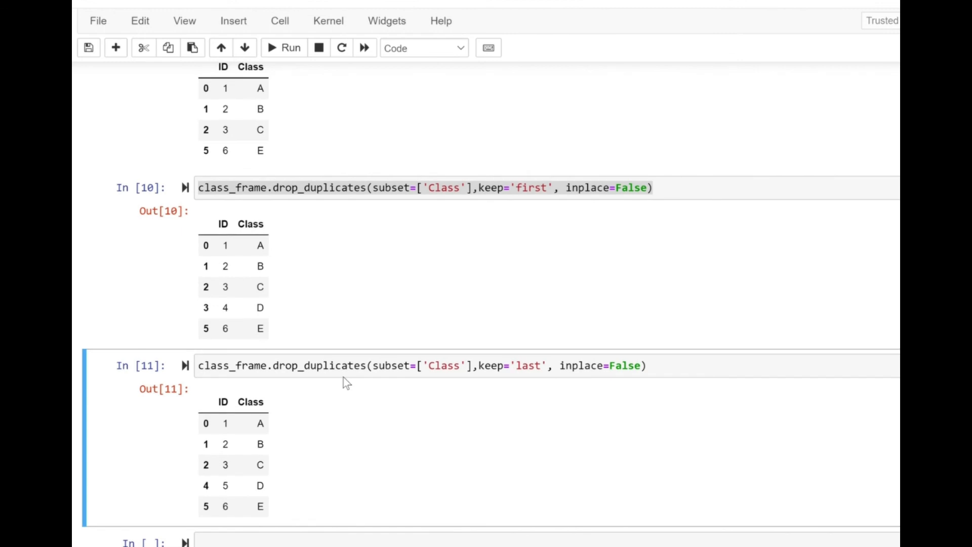
scroll("up", 3)
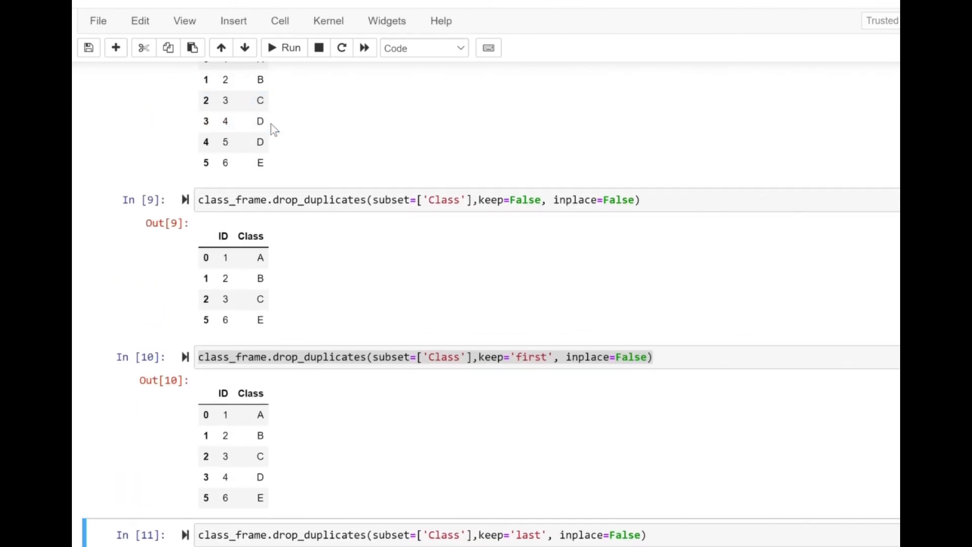
scroll("down", 3)
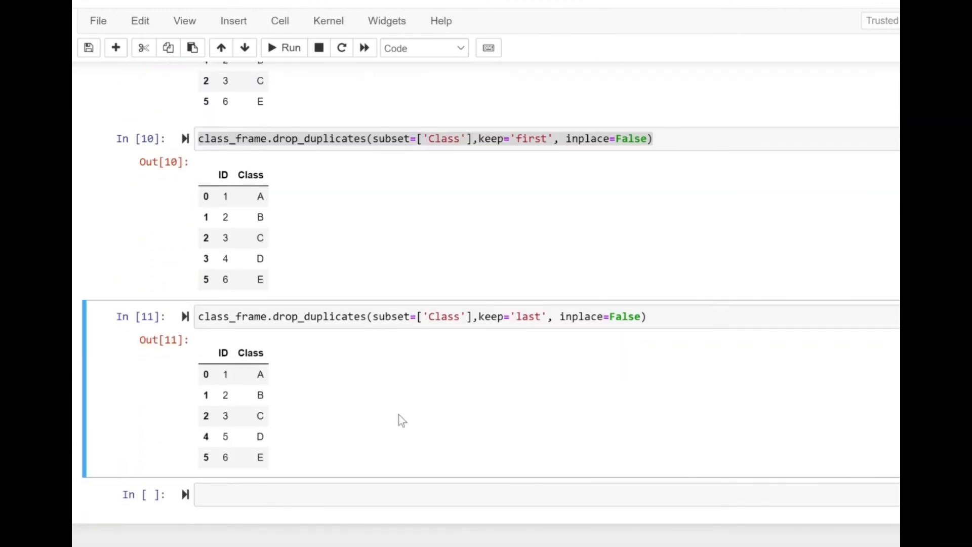